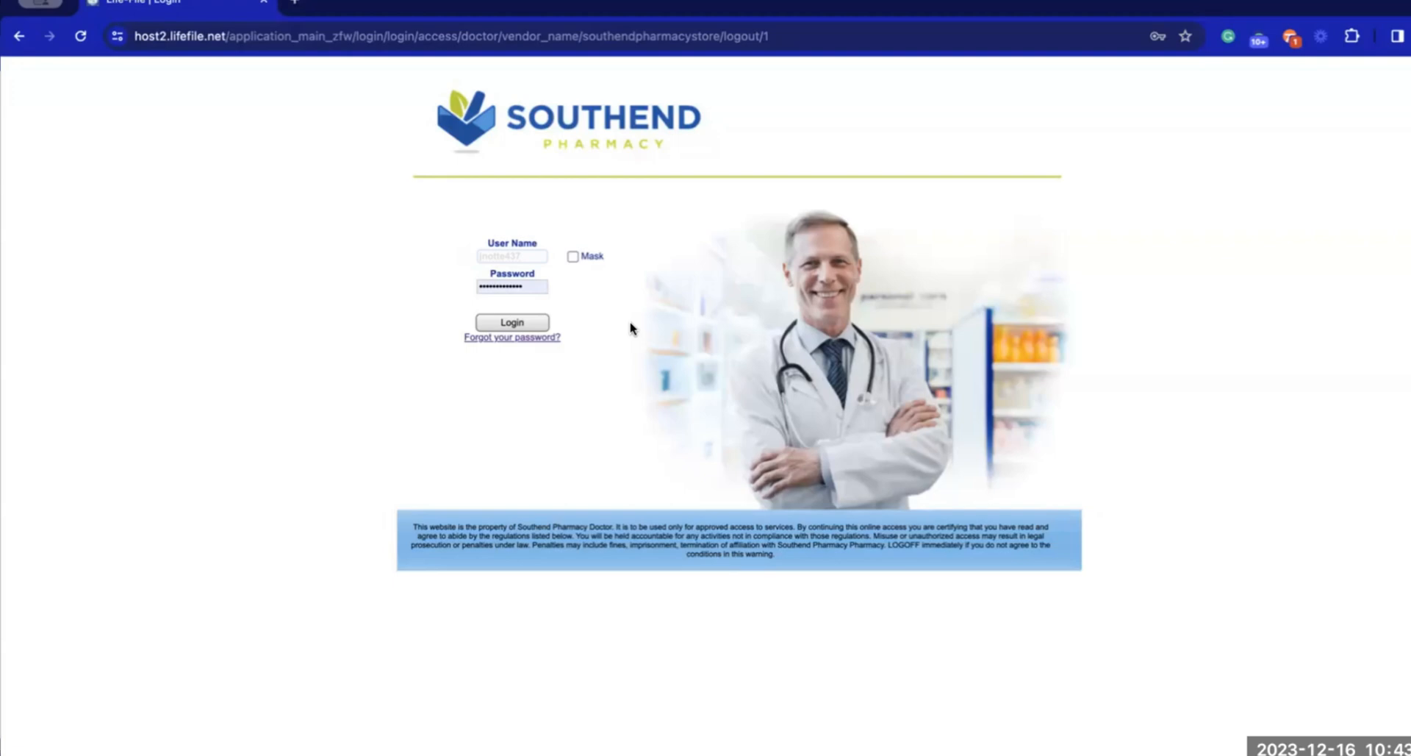
Step: Log in to the Southend Pharmacy LifeFile provider portal
left_click(511, 322)
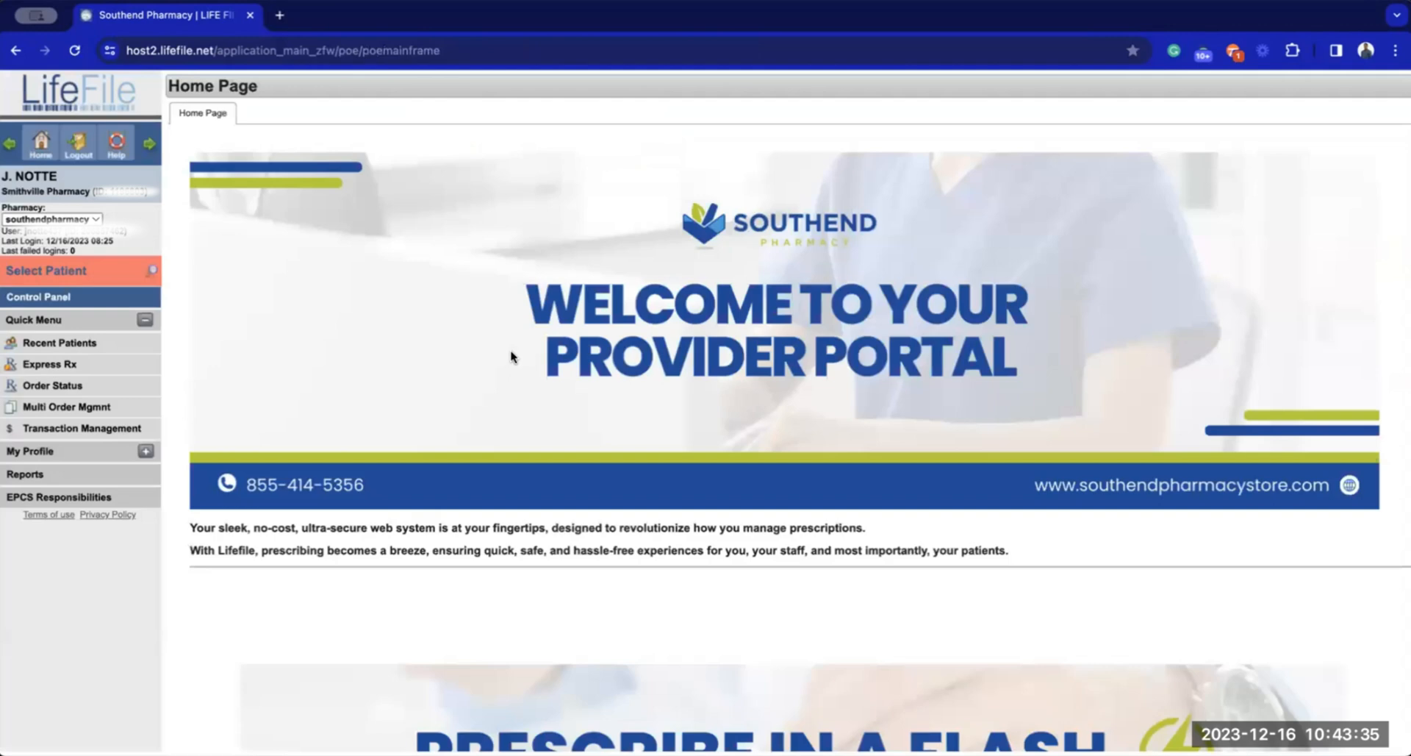
scroll("down", 3)
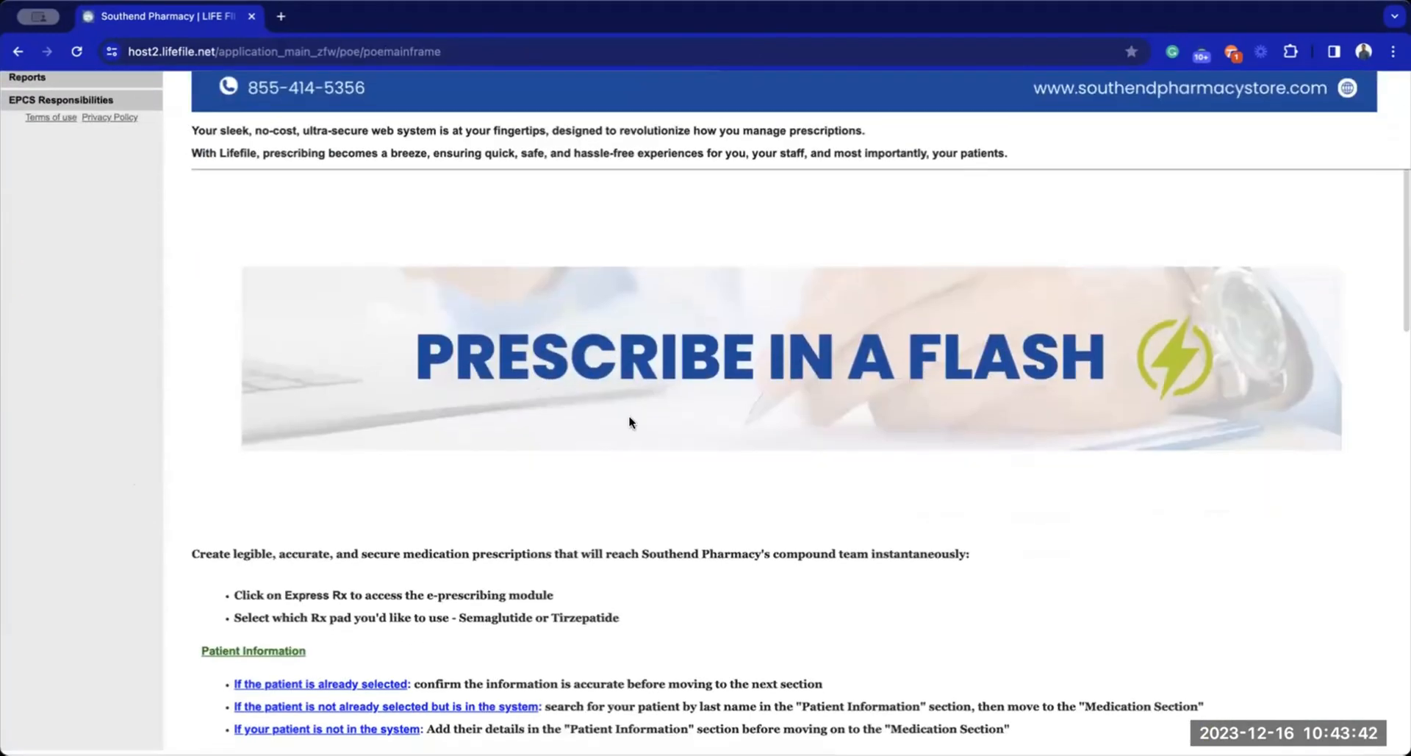
mouse_move(631, 469)
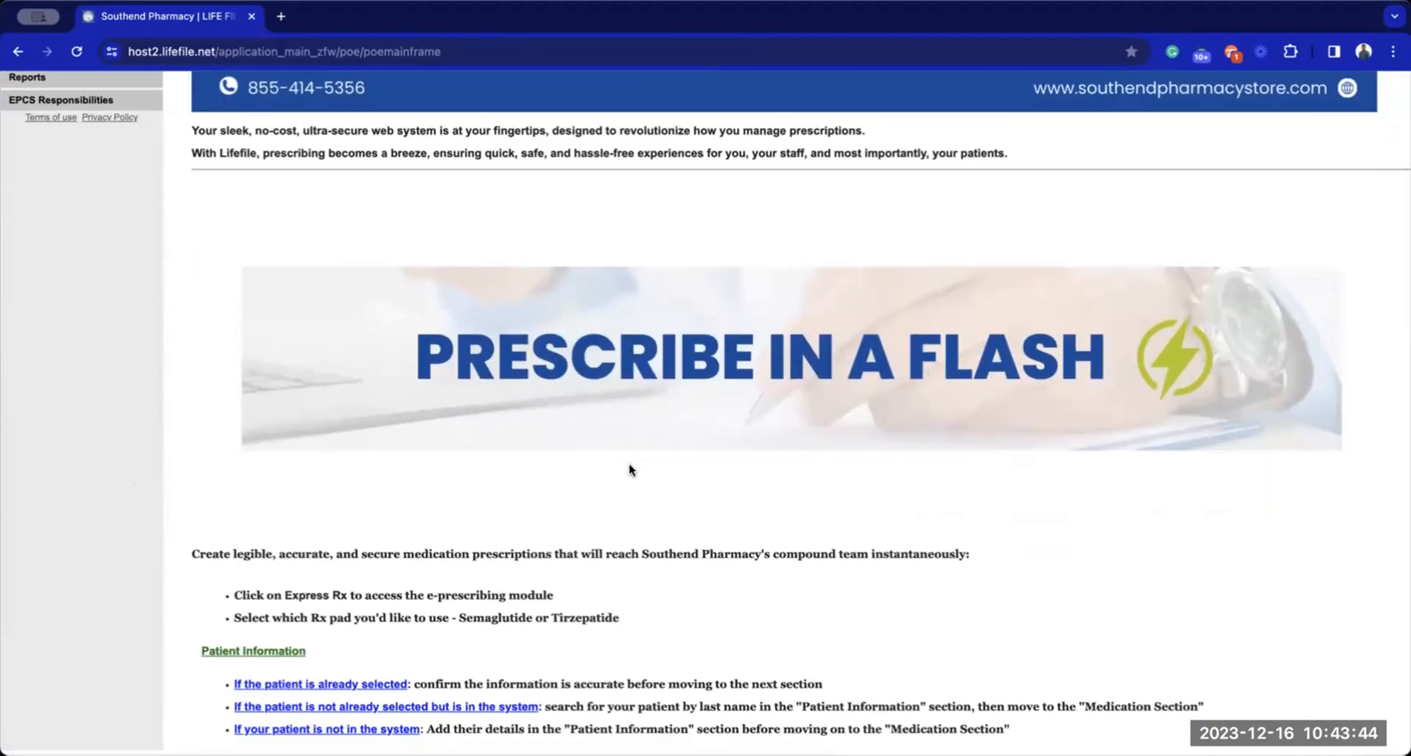
scroll("down", 3)
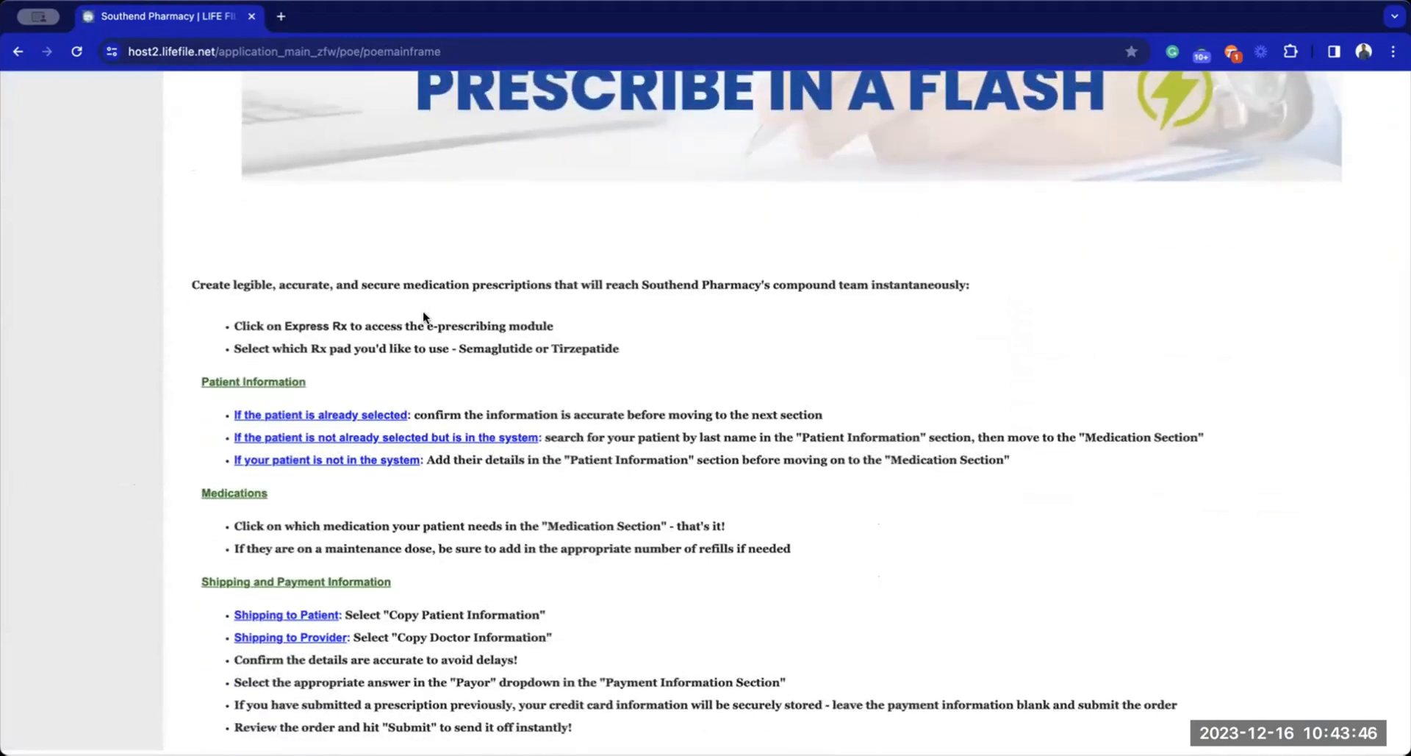
scroll("down", 3)
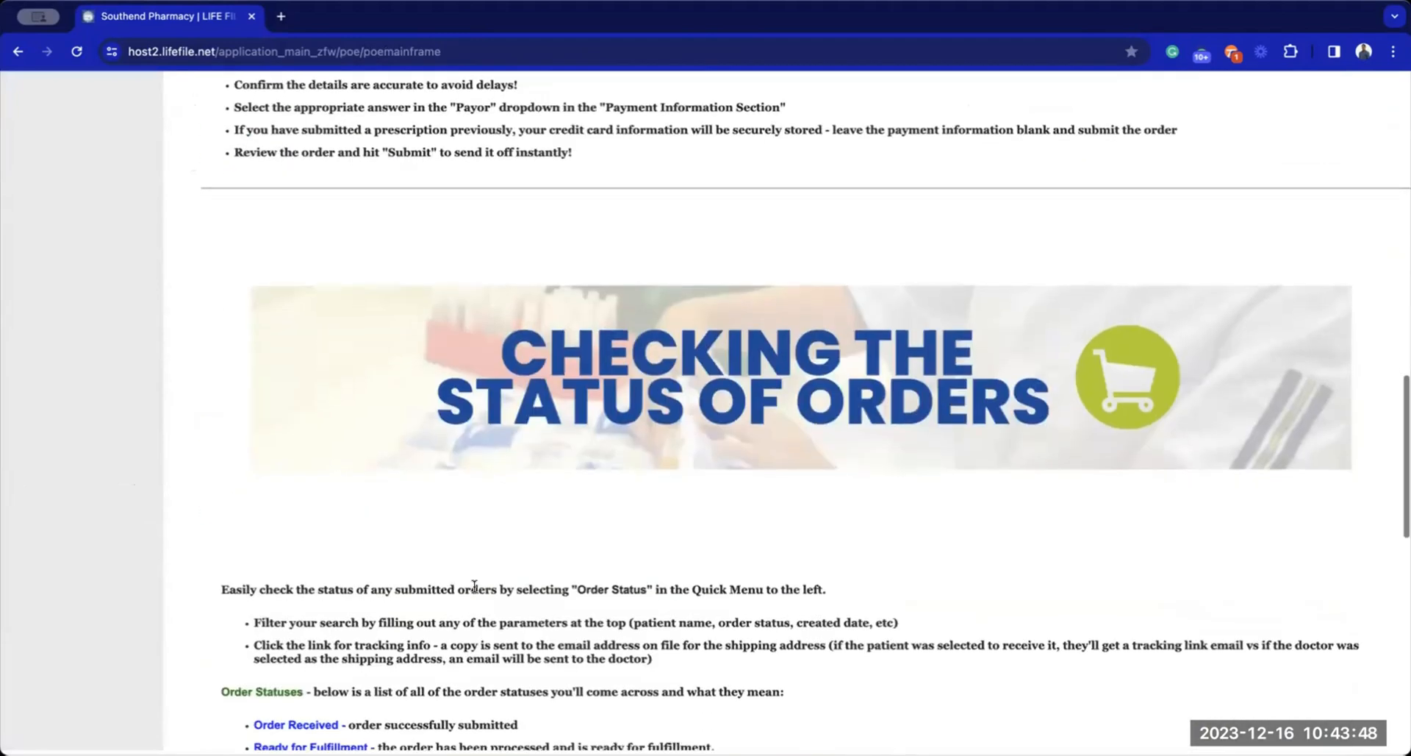
mouse_move(763, 452)
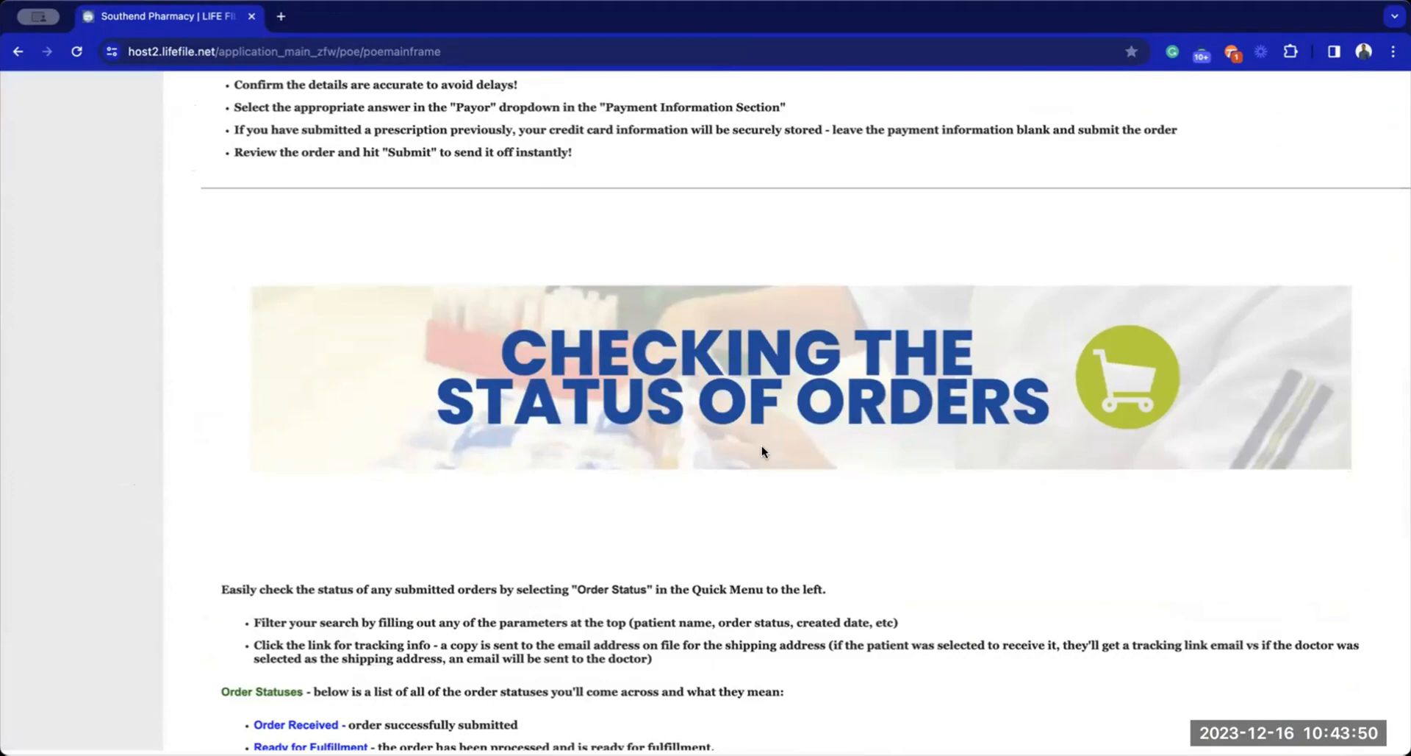
scroll("down", 3)
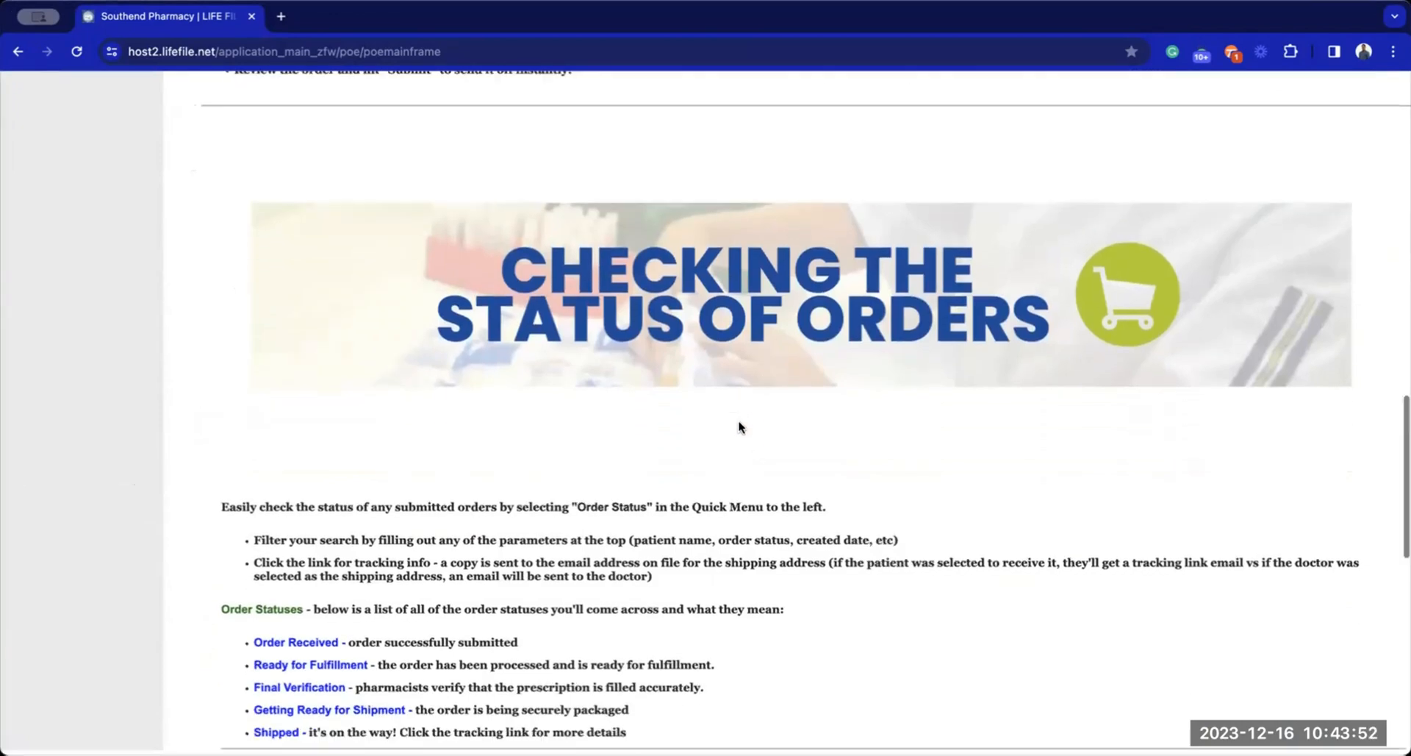
scroll("down", 3)
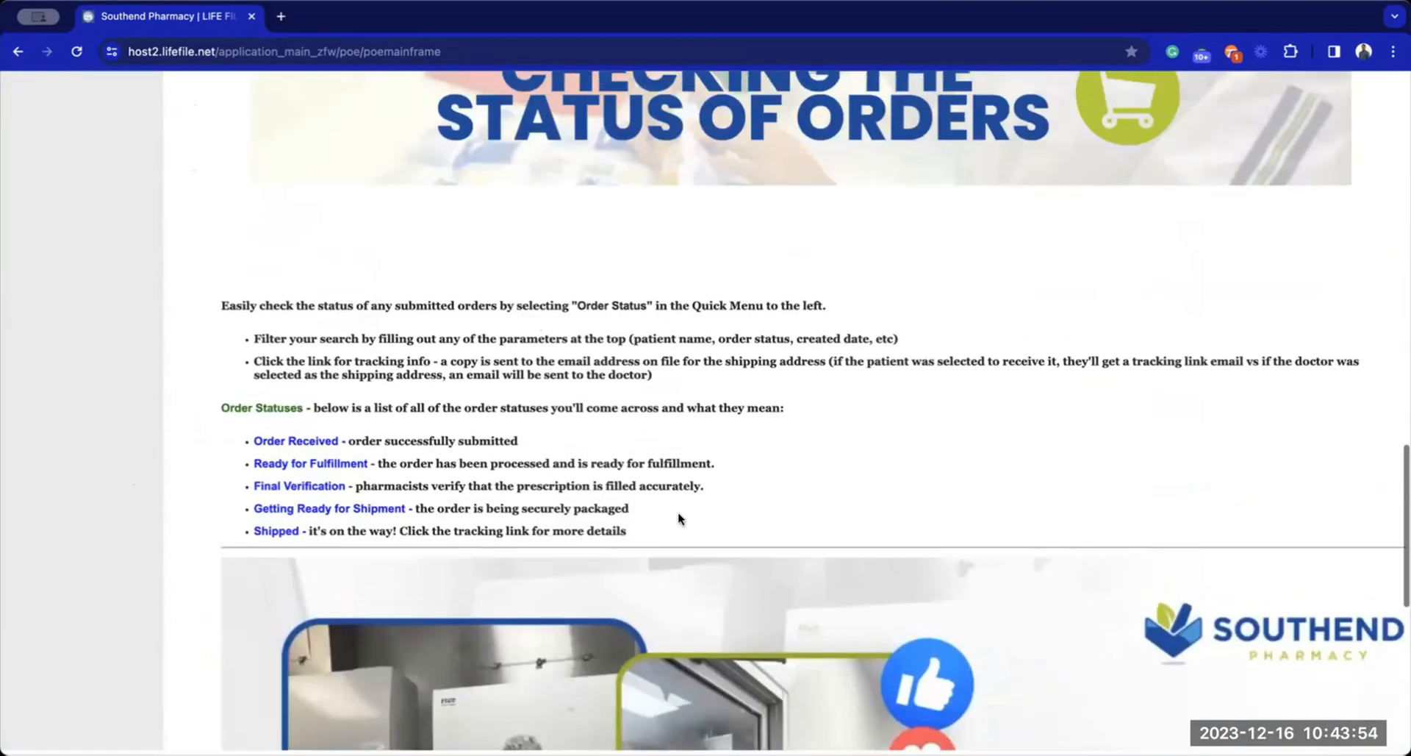
scroll("up", 3)
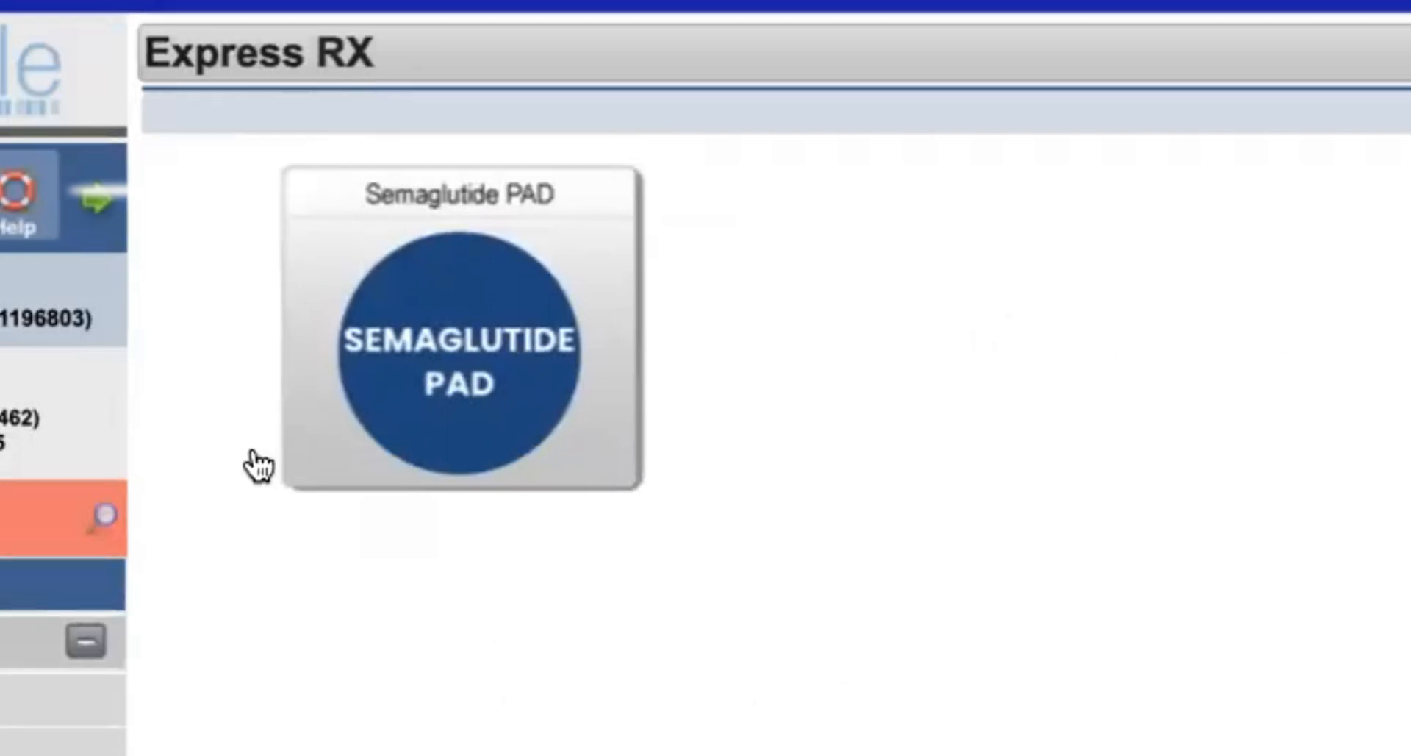
mouse_move(445, 364)
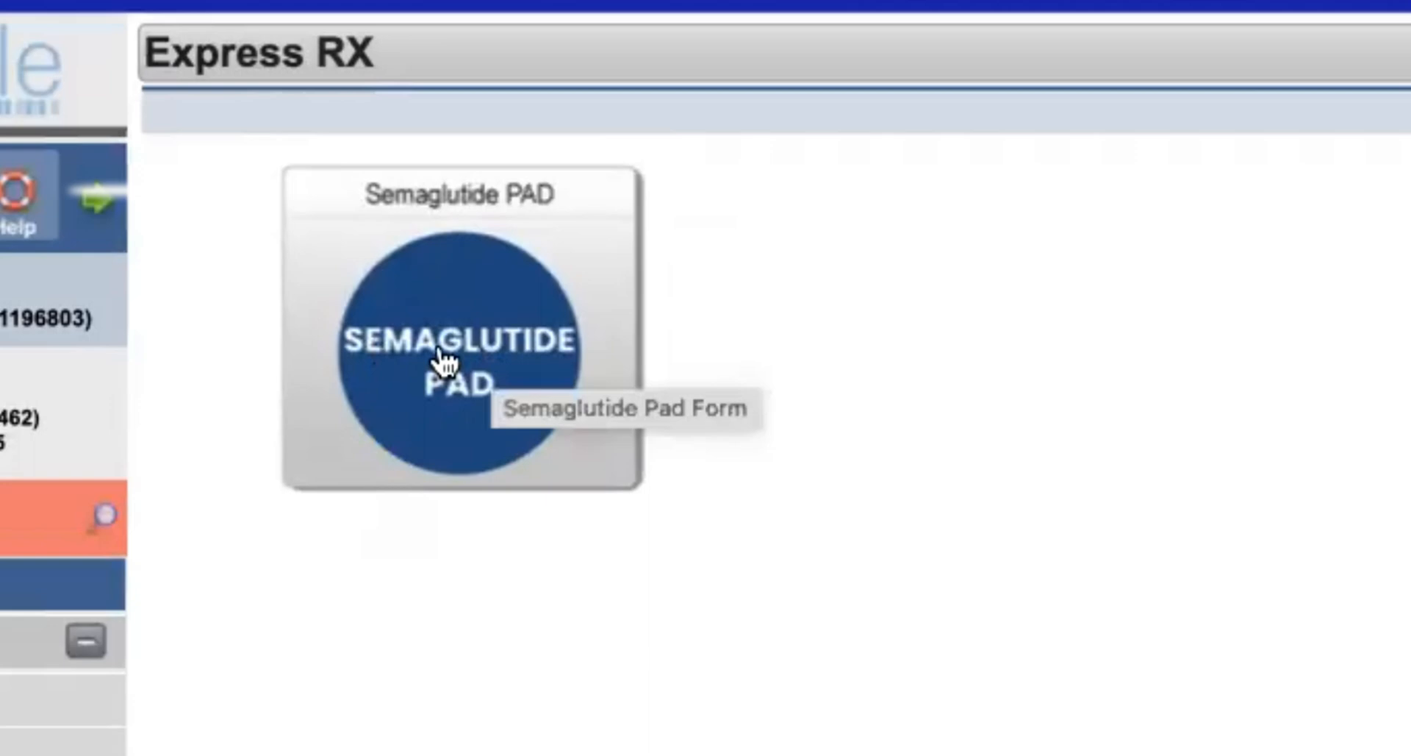
Step: Start a blank Semaglutide Pad Form from Express Rx
left_click(461, 353)
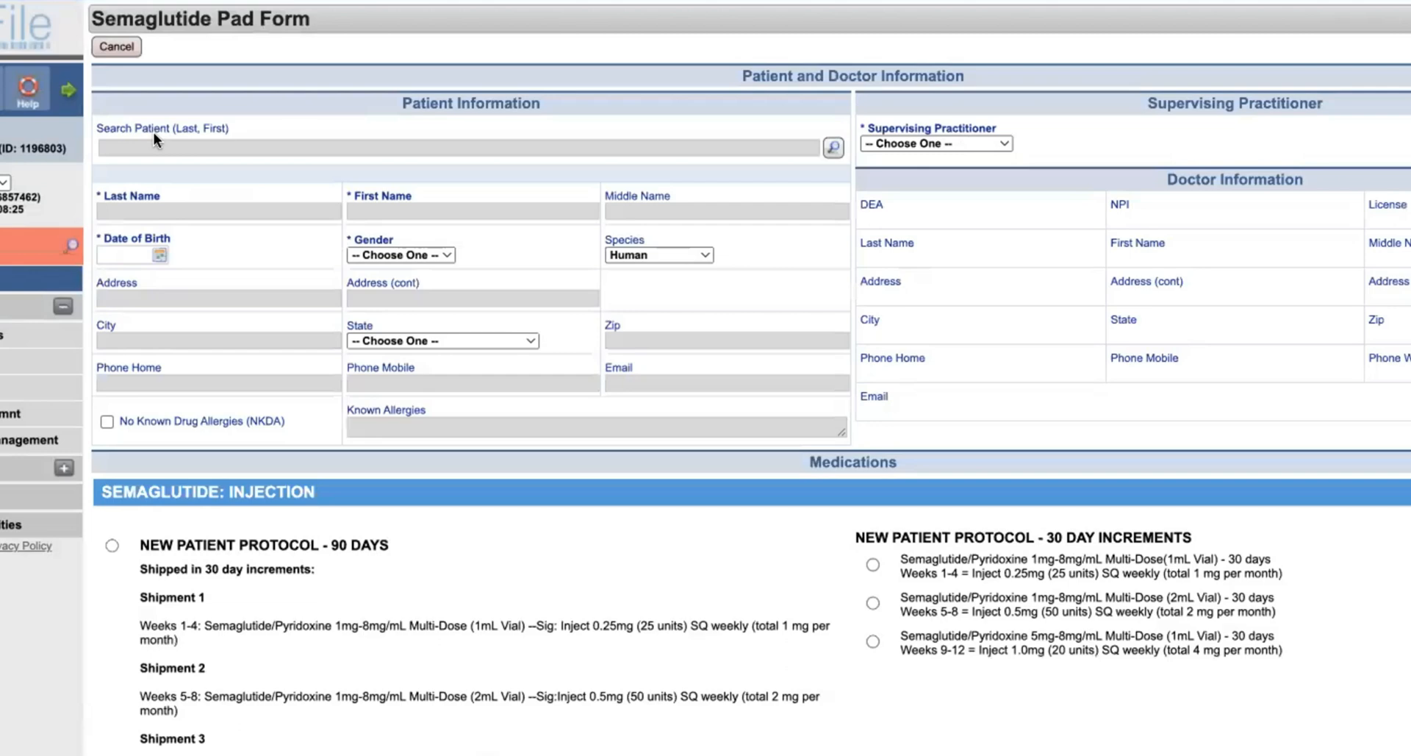
Step: Reopen the Semaglutide Pad Form and load an existing Texas patient into its patient section
left_click(459, 147)
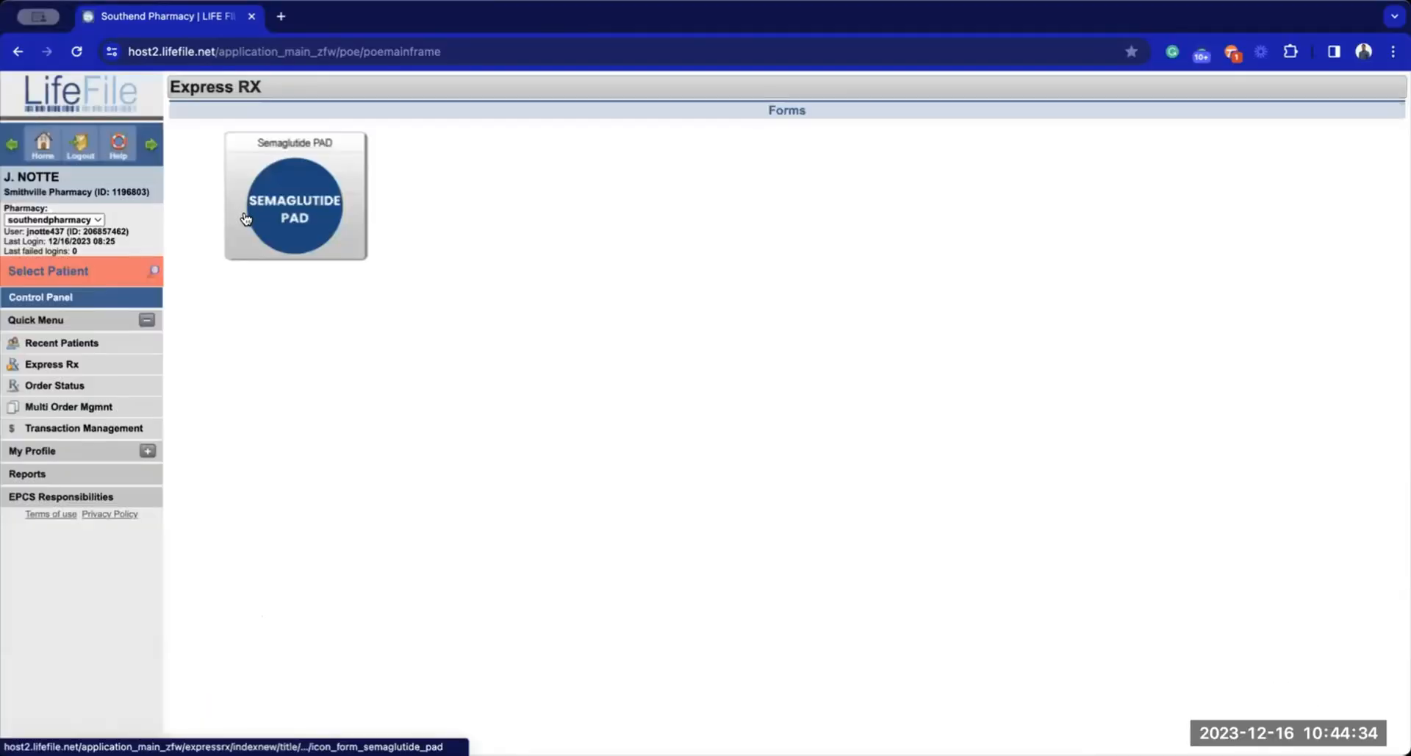
left_click(294, 203)
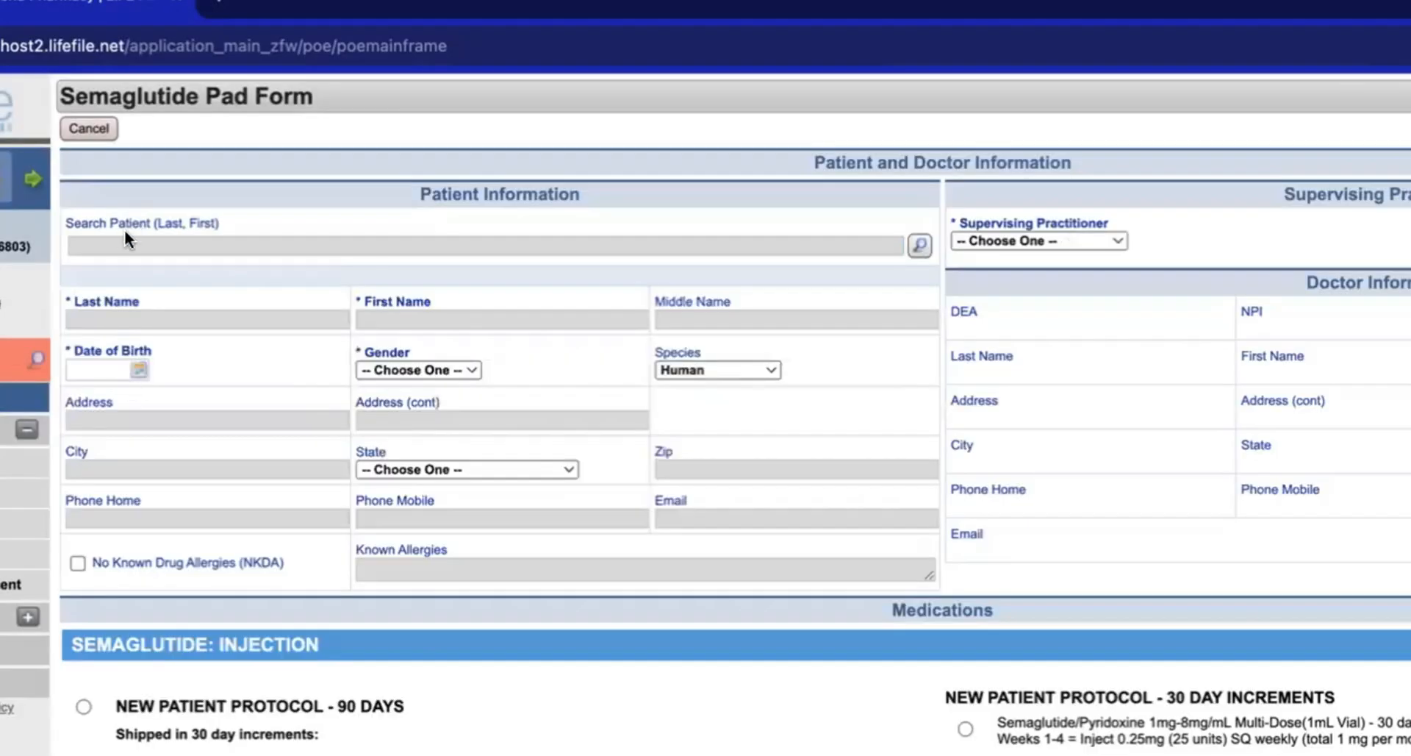
mouse_move(710, 342)
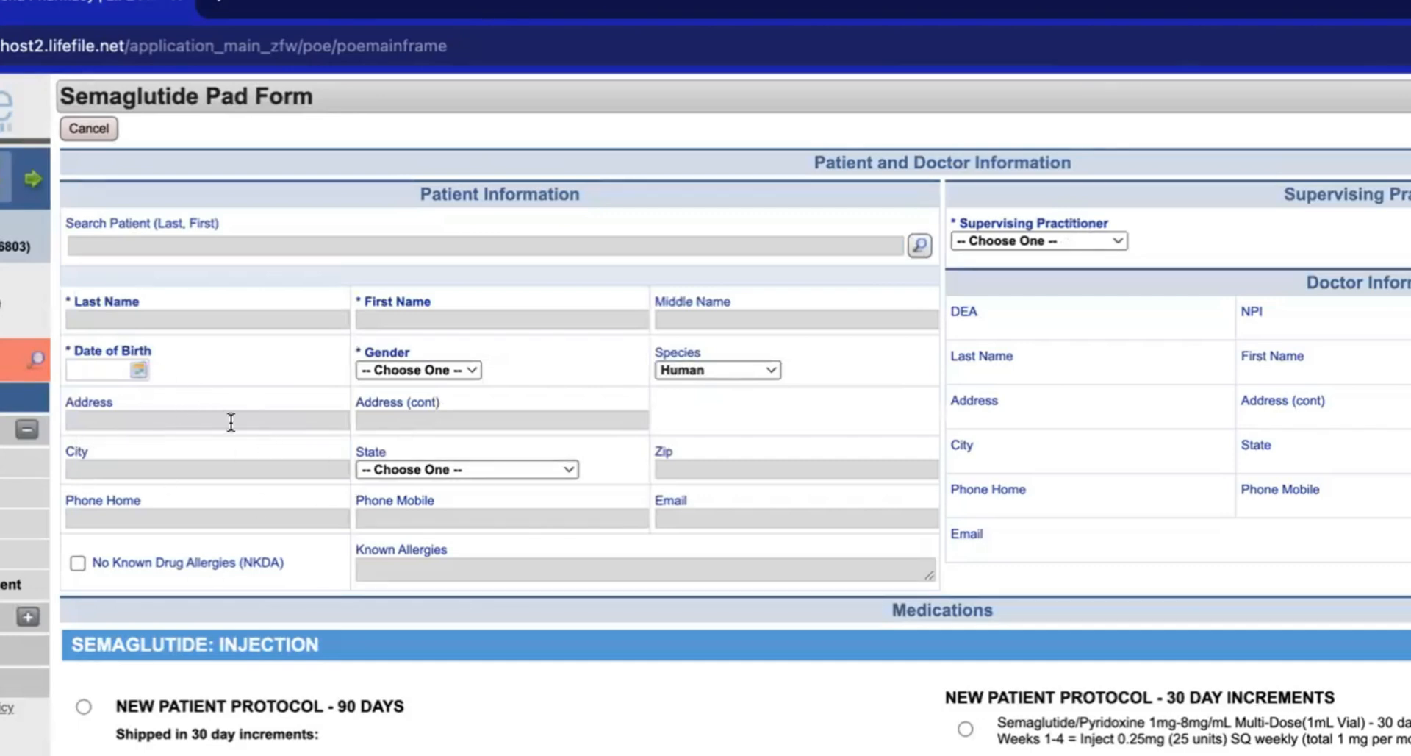
left_click(486, 246)
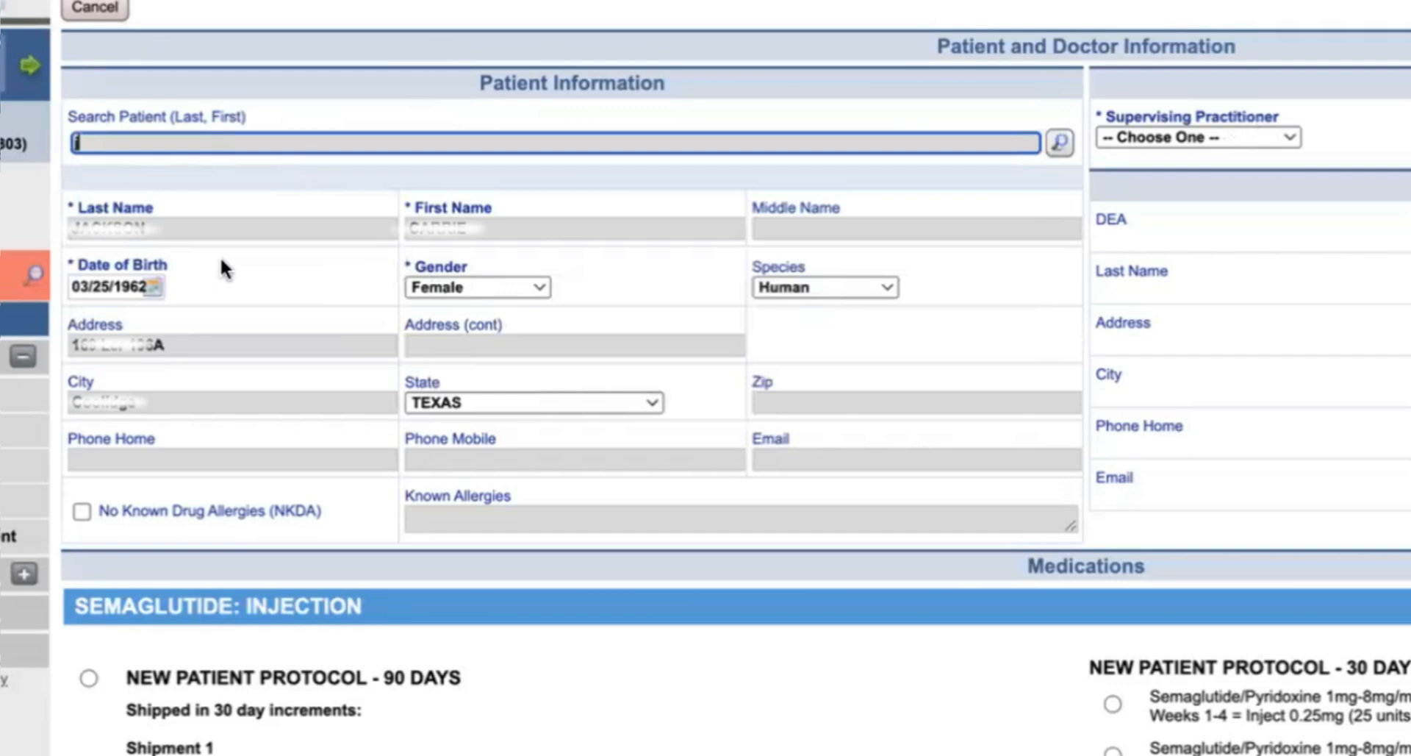
Step: Choose the supervising practitioner so Doctor Information fills with DEA, NPI, address and phone
left_click(1197, 138)
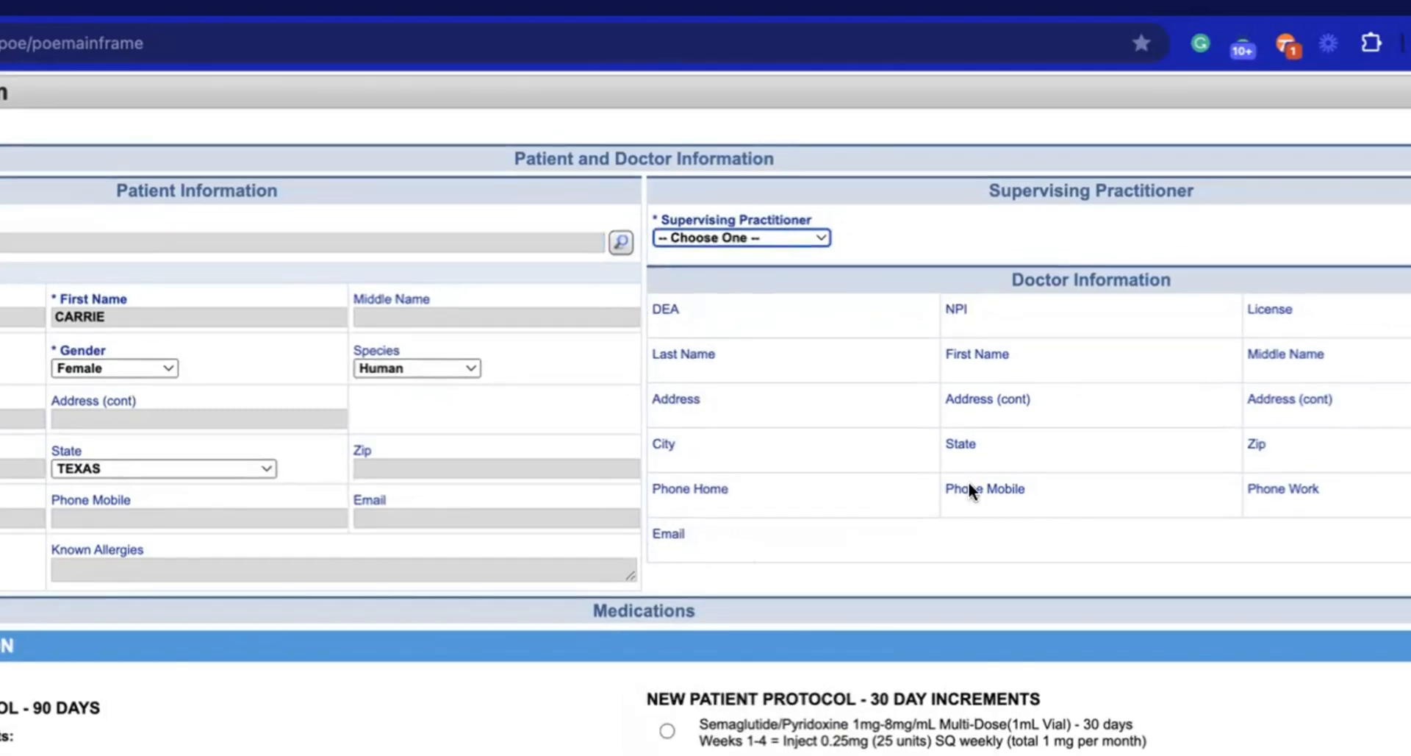
left_click(738, 238)
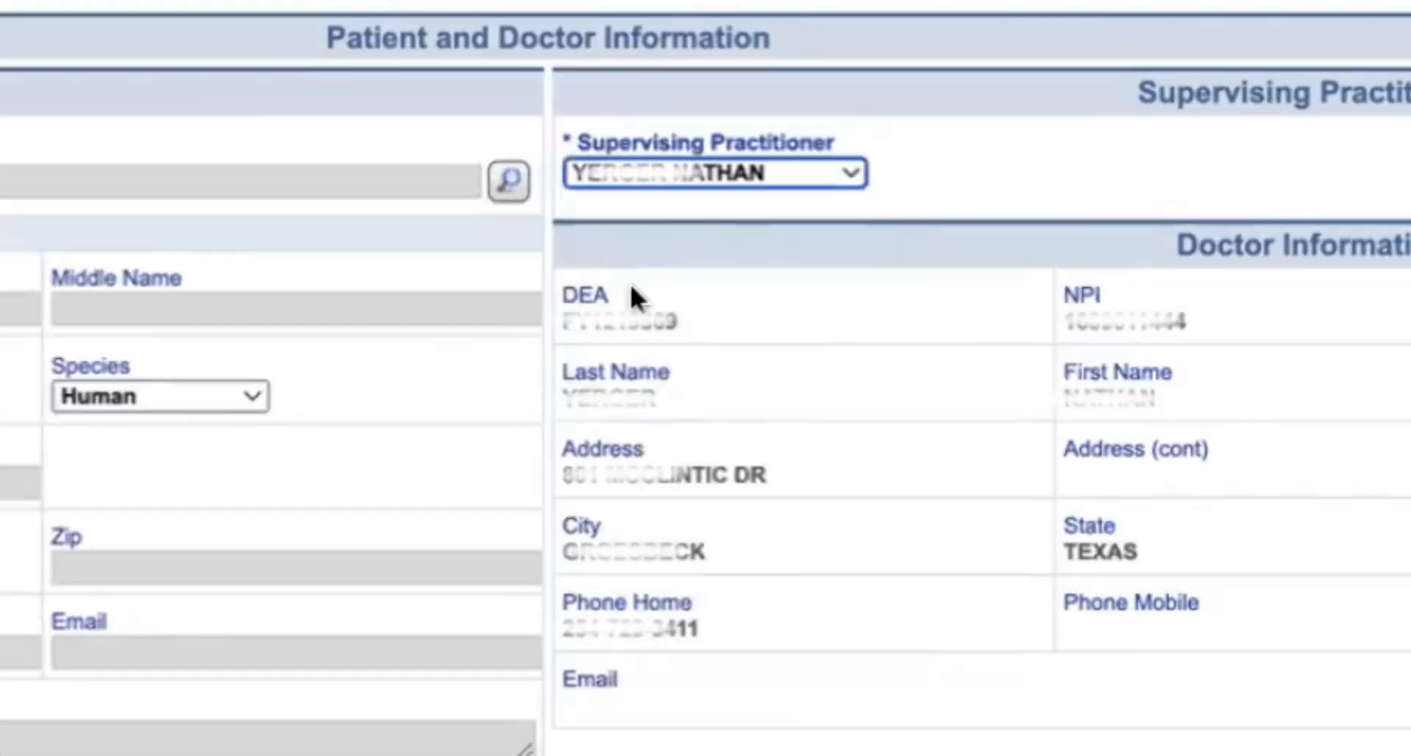
Step: Scroll down to the Medications section listing the 90-day, 30-day, follow-up and maintenance protocols
scroll("down", 3)
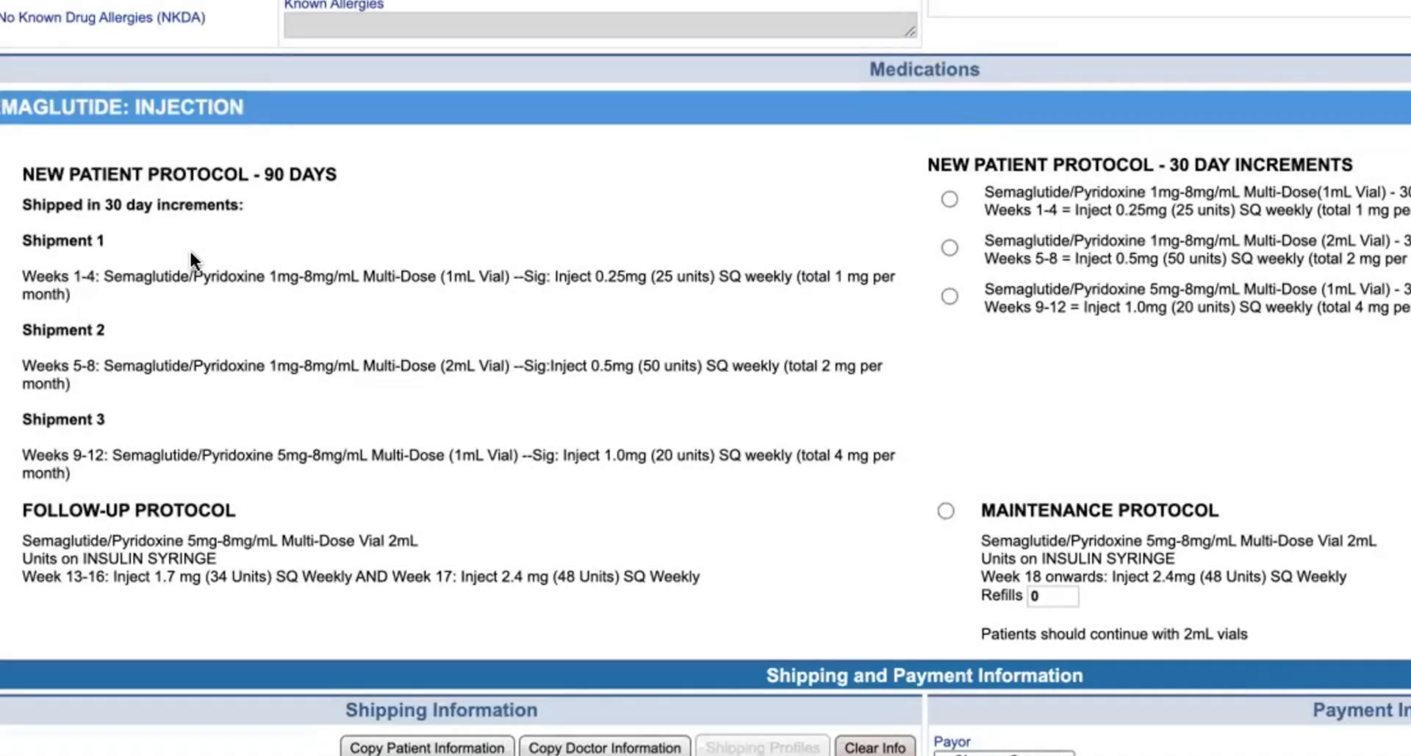
mouse_move(855, 160)
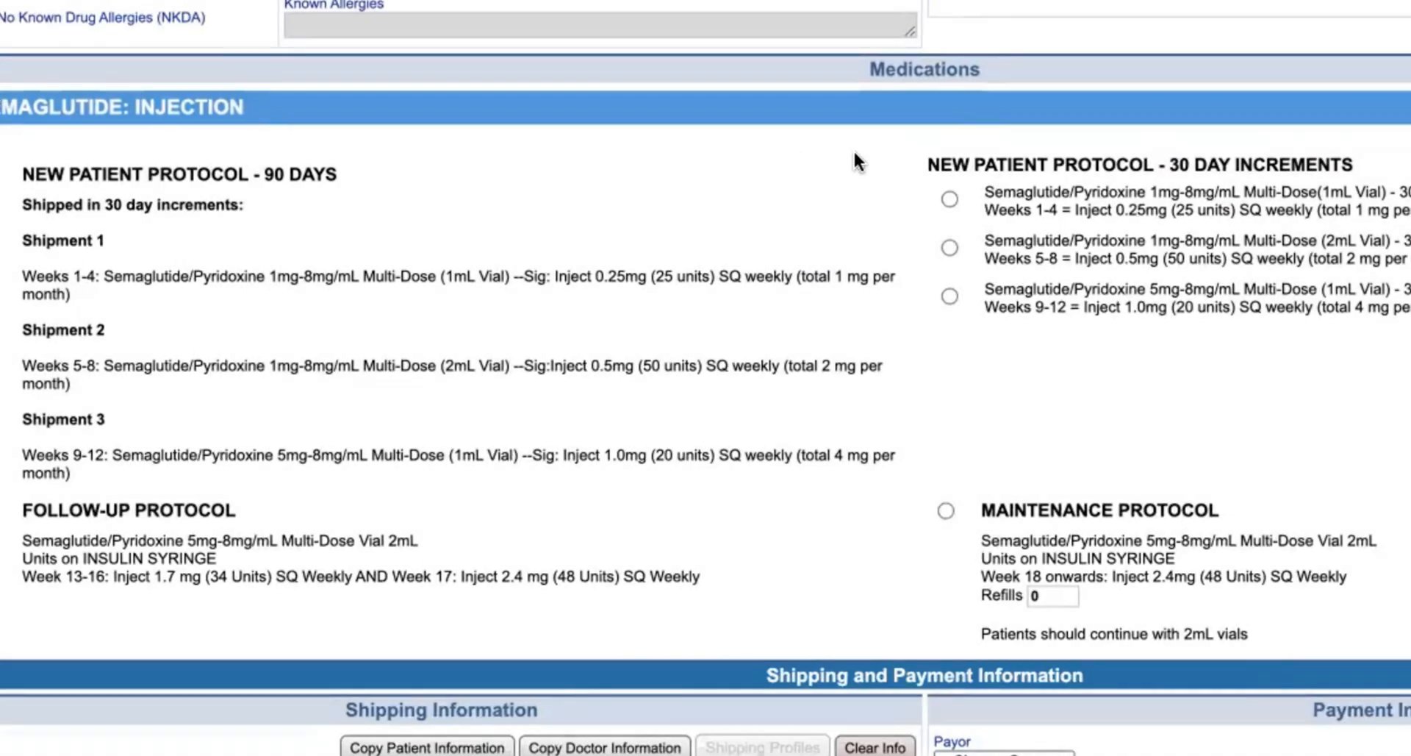
scroll("down", 3)
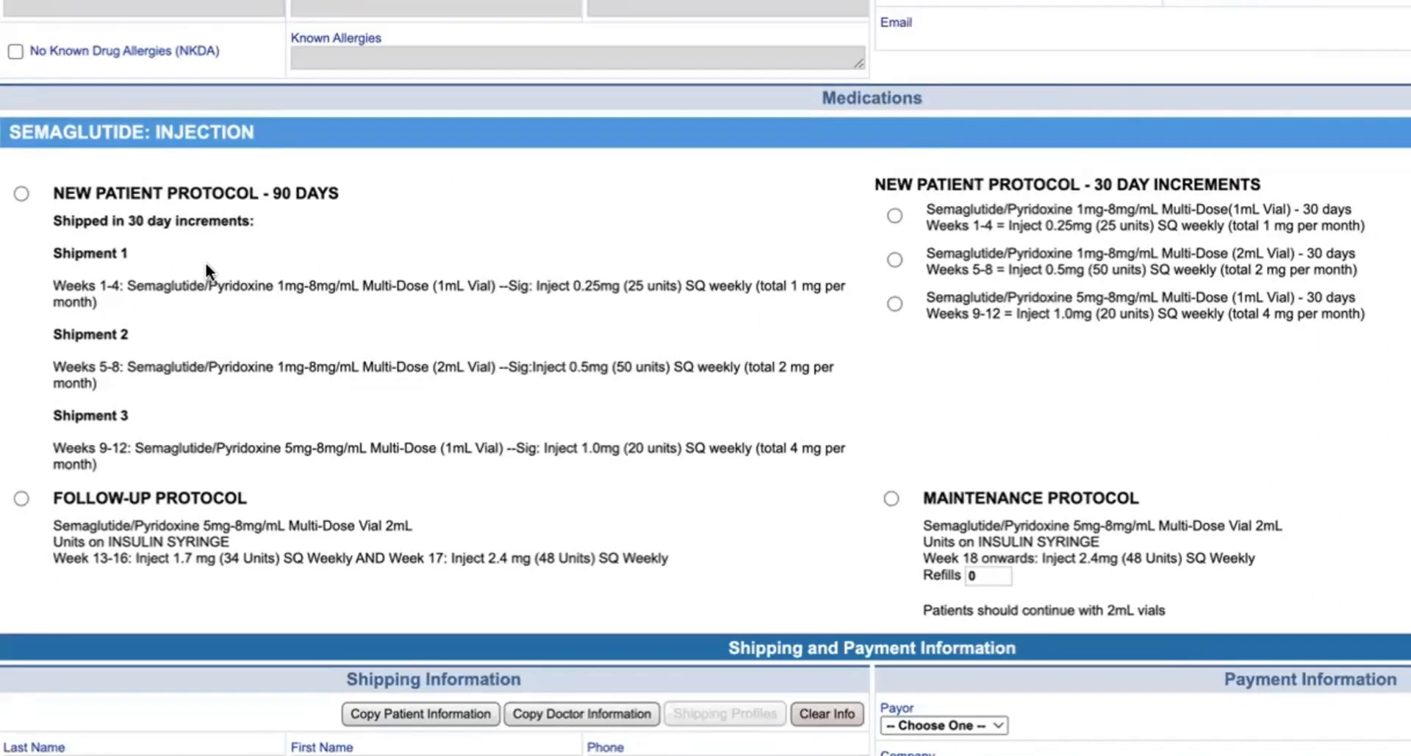
mouse_move(793, 182)
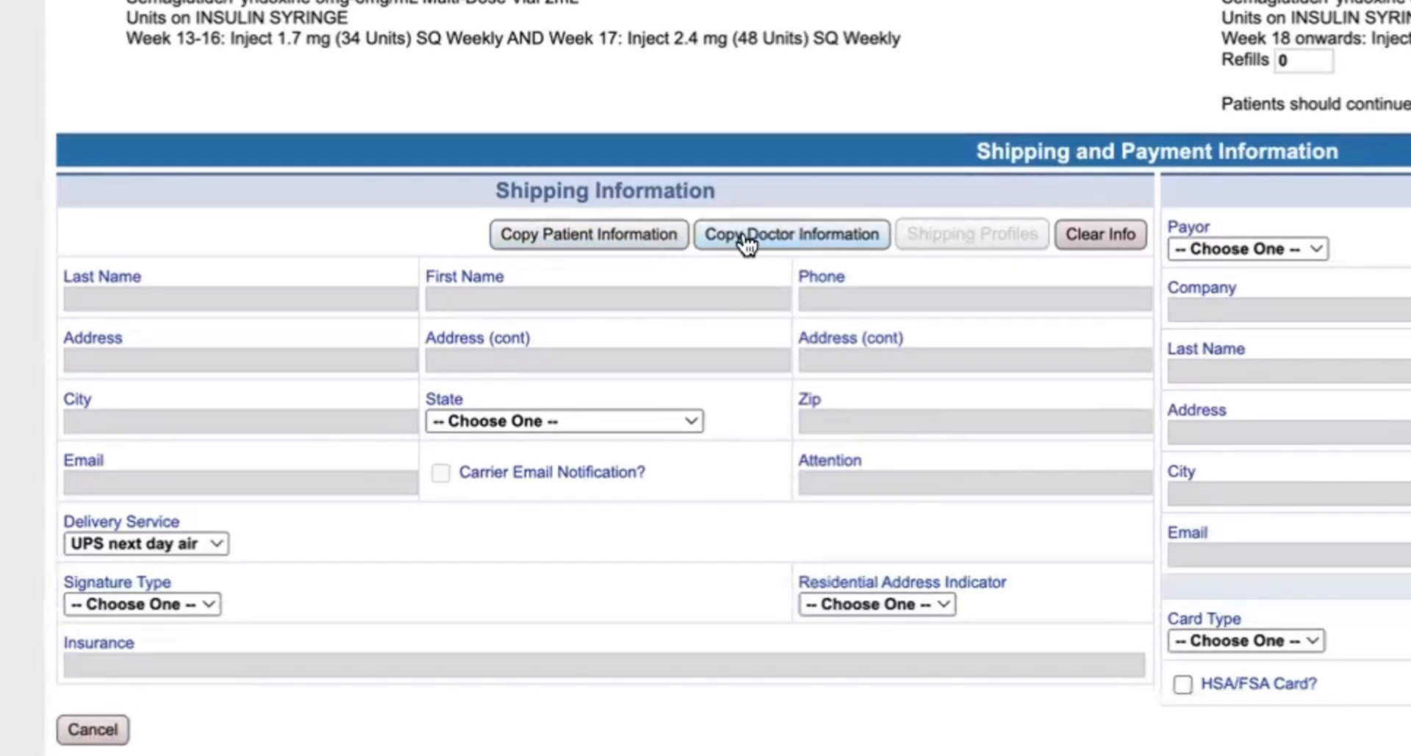
mouse_move(513, 263)
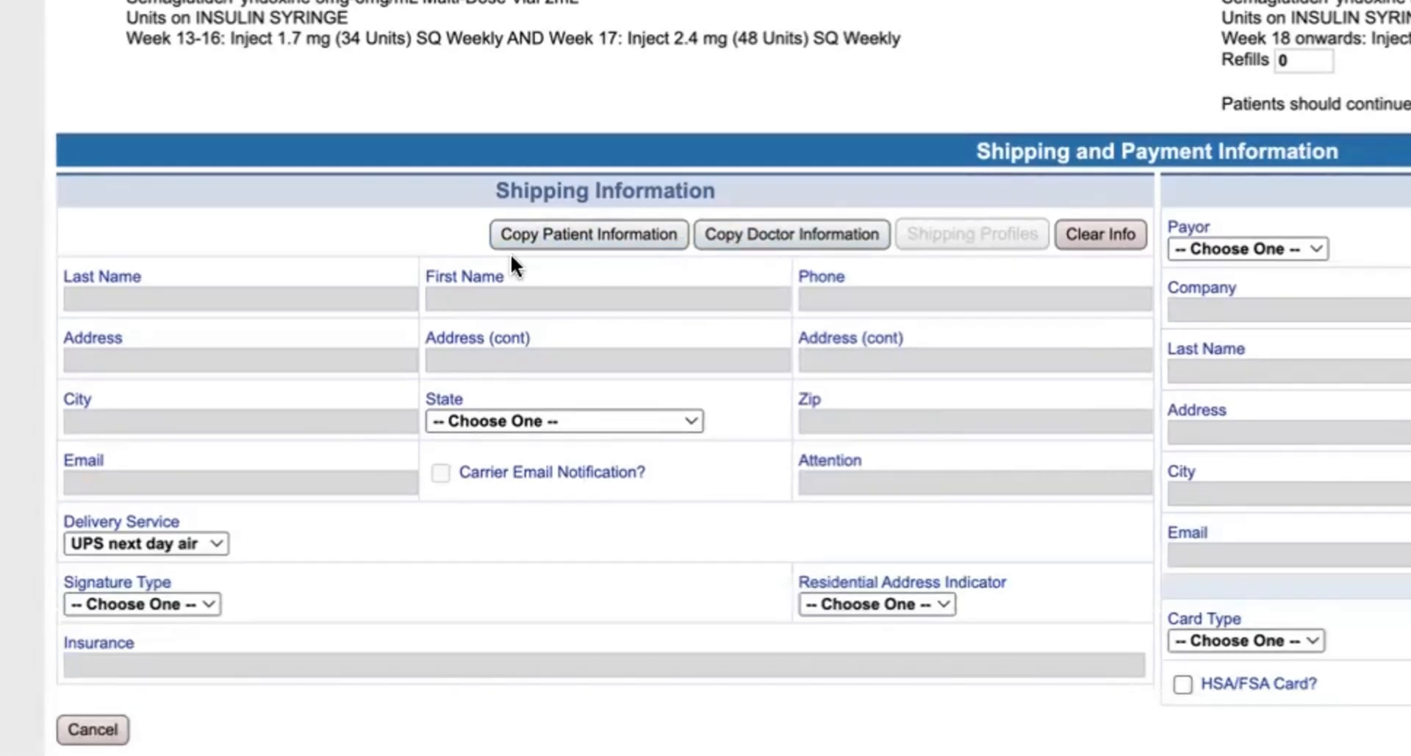
mouse_move(588, 235)
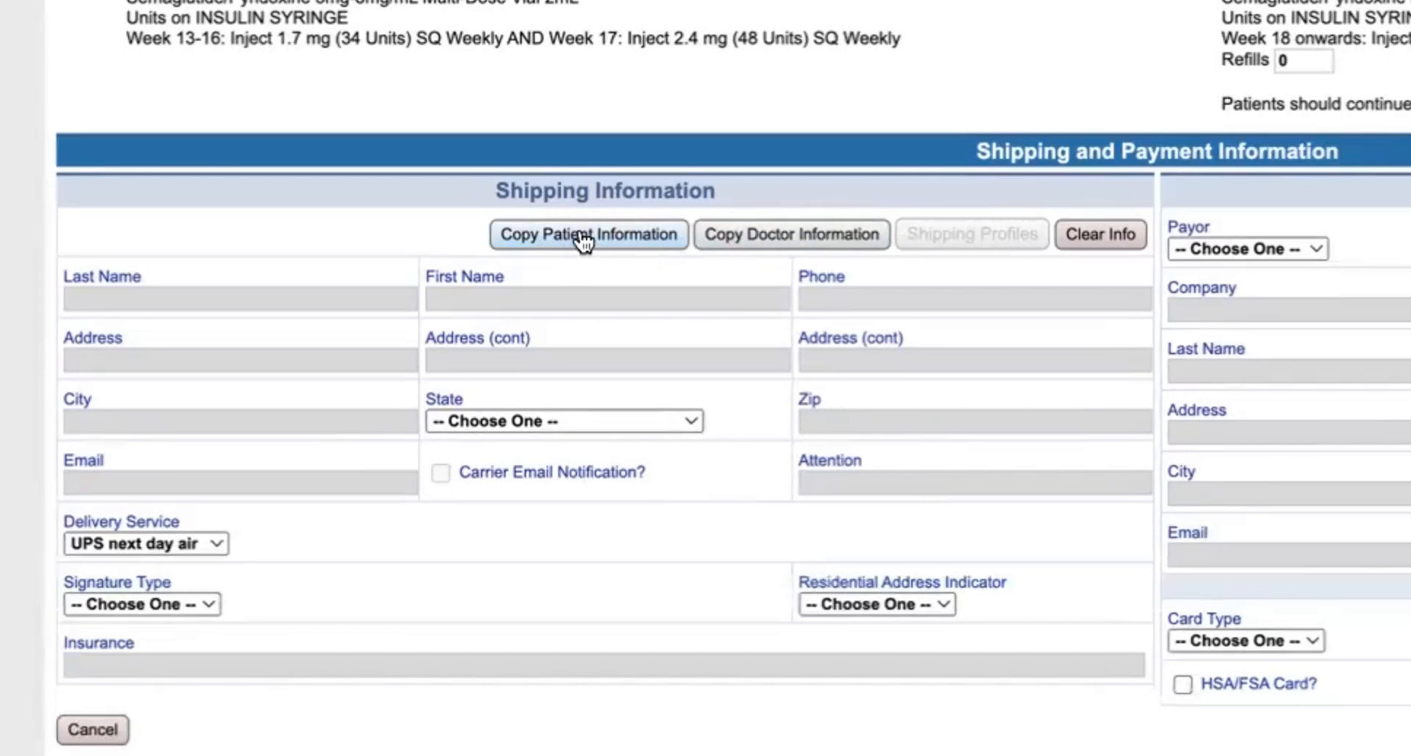
Step: Copy the practitioner's Texas address (zip 766422130) into Shipping Information
left_click(588, 234)
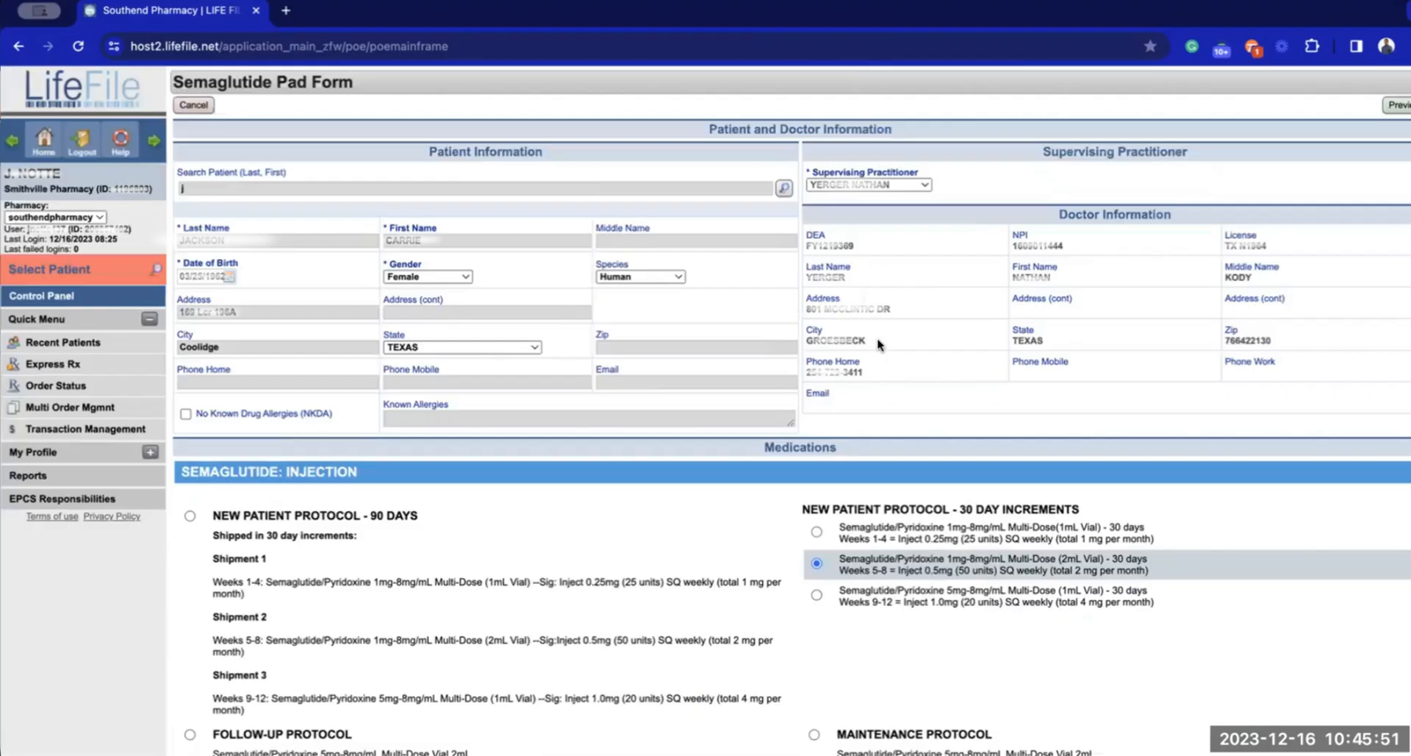
scroll("down", 3)
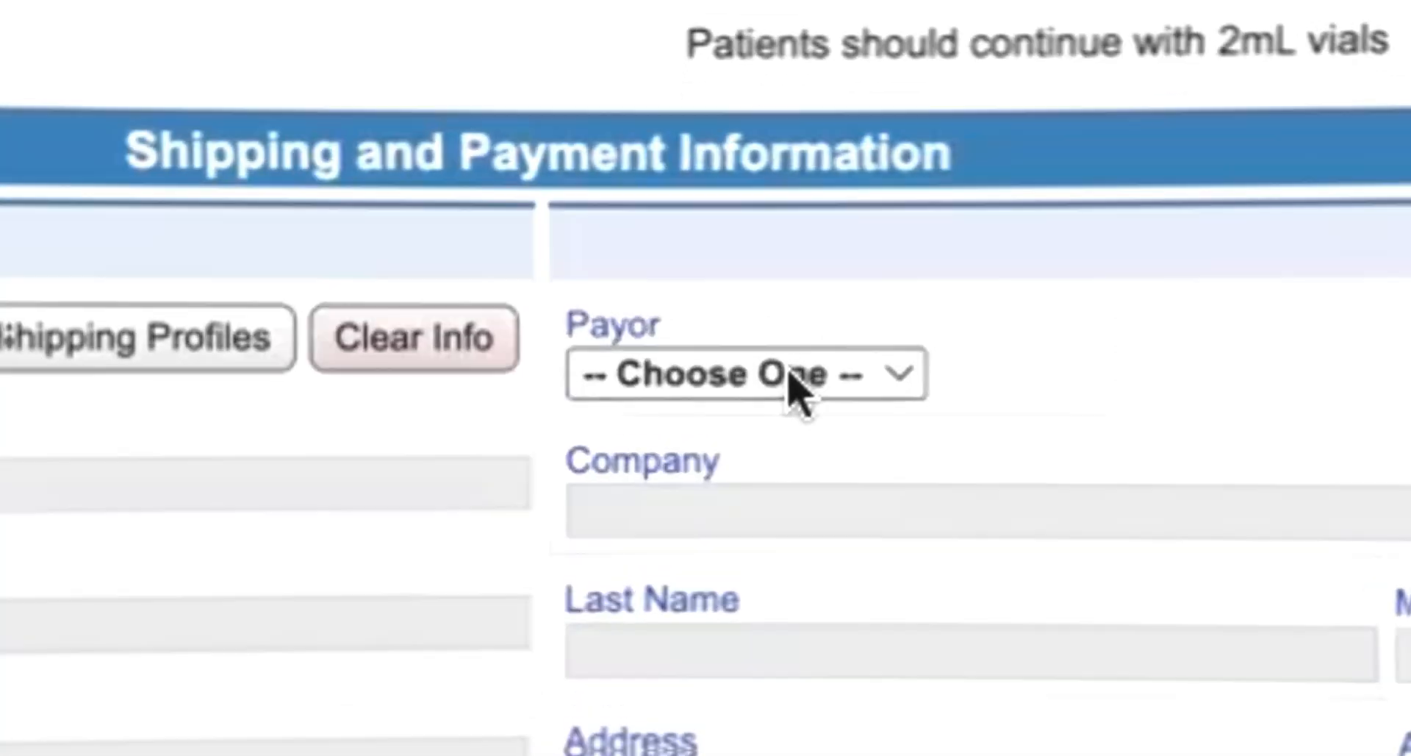
Step: Set the payor to Prescriber, filling Payment Information with the practitioner's Texas address
left_click(751, 374)
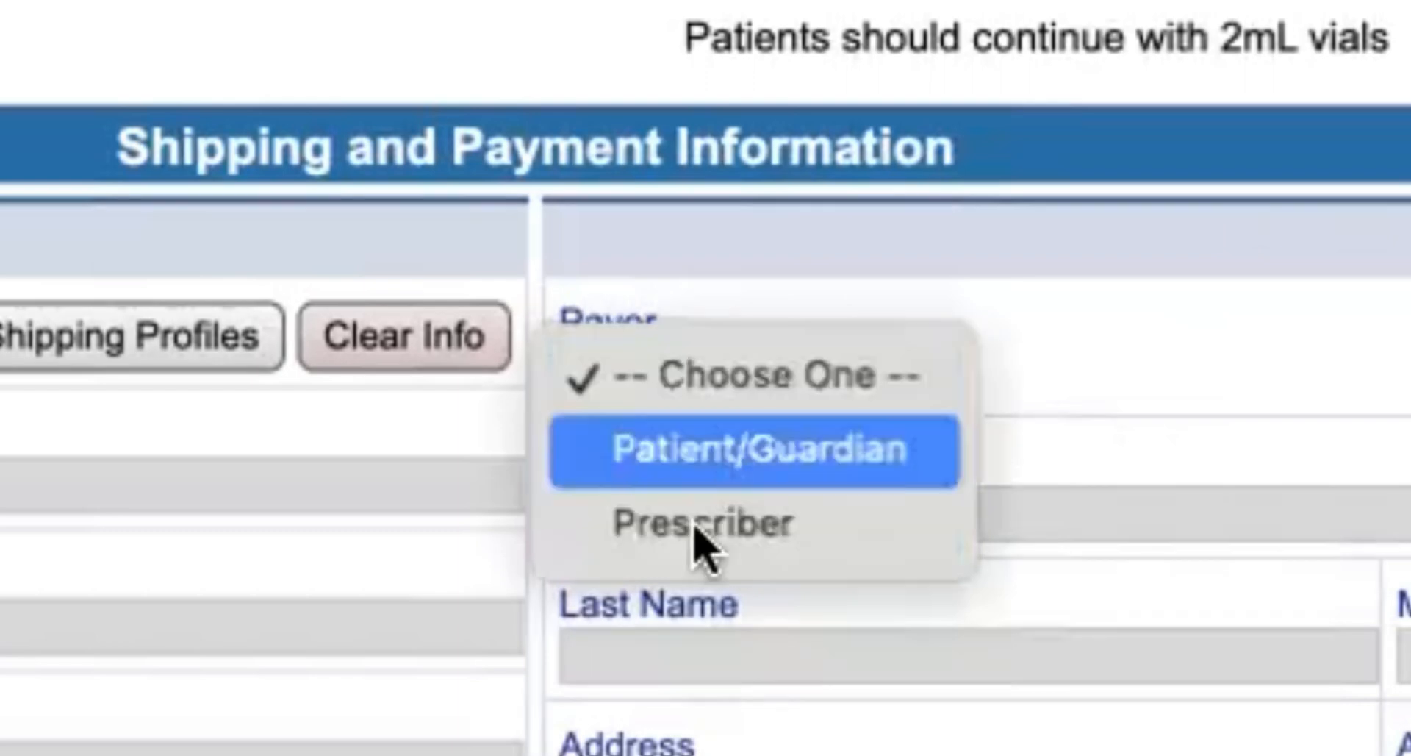
left_click(703, 522)
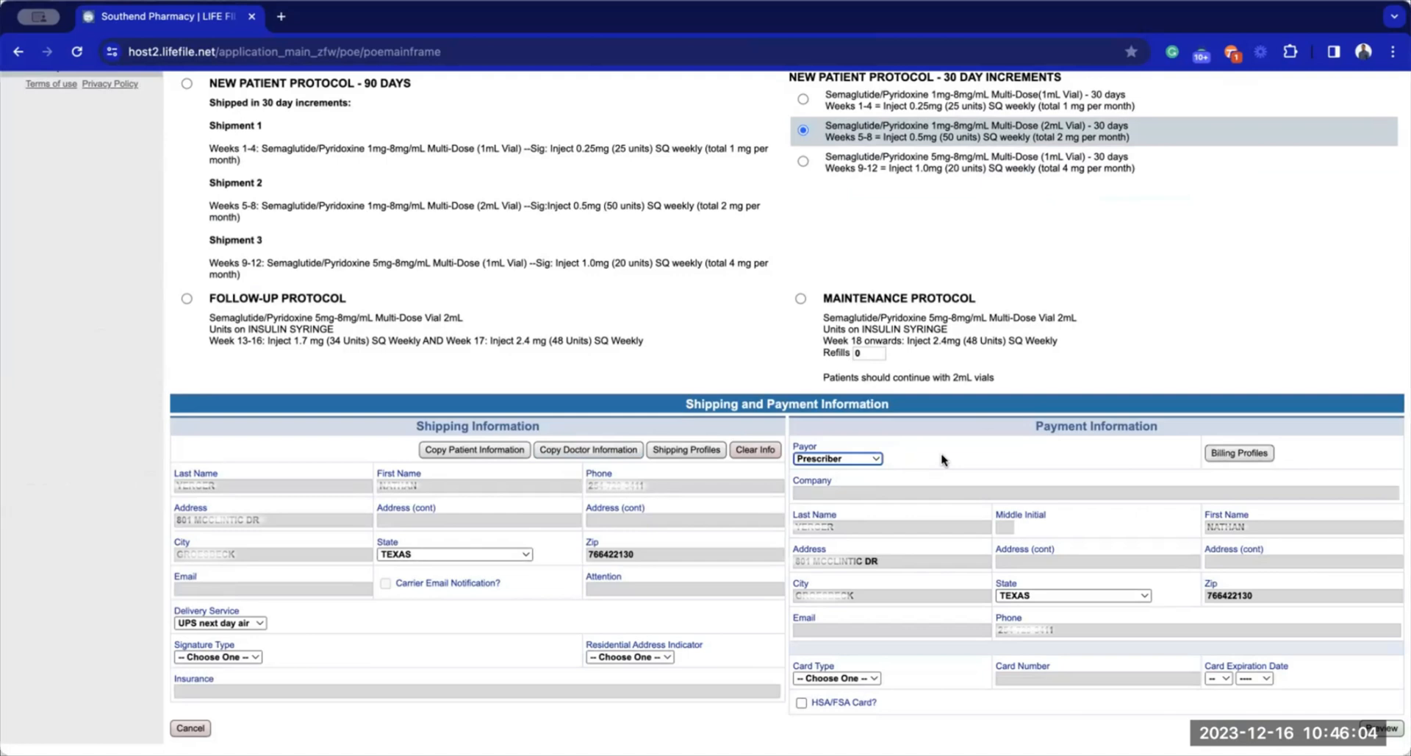
Step: Inject the saved prescriber billing profile with its Visa card into Payment Information
left_click(1238, 453)
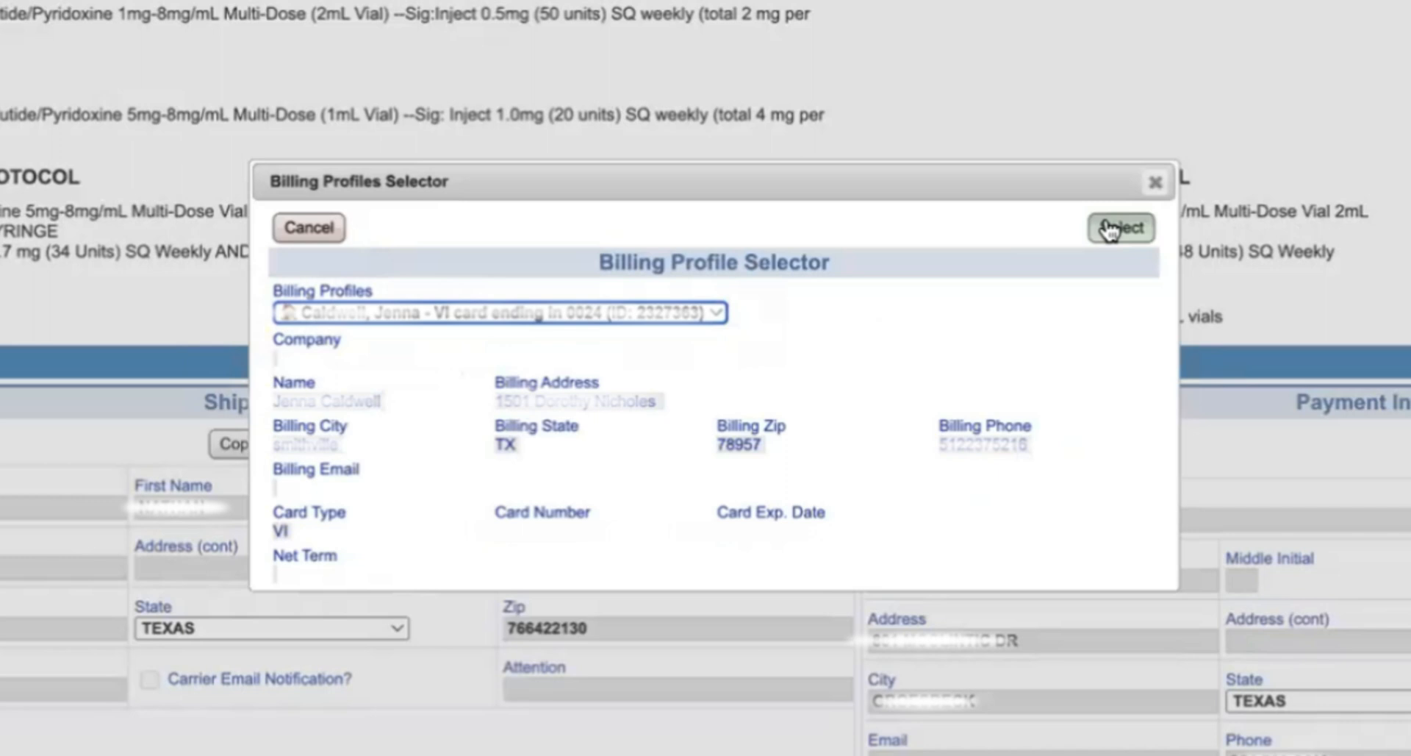
left_click(1120, 227)
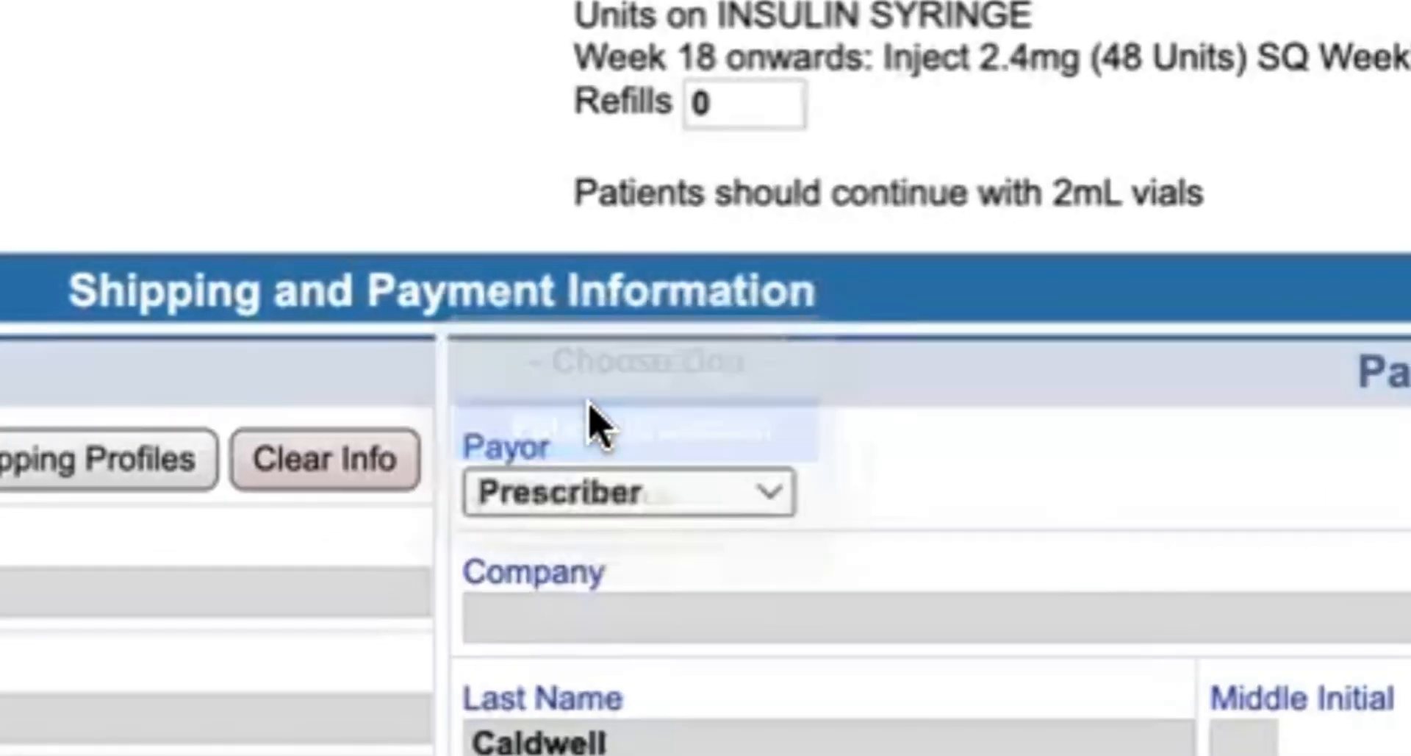
left_click(628, 493)
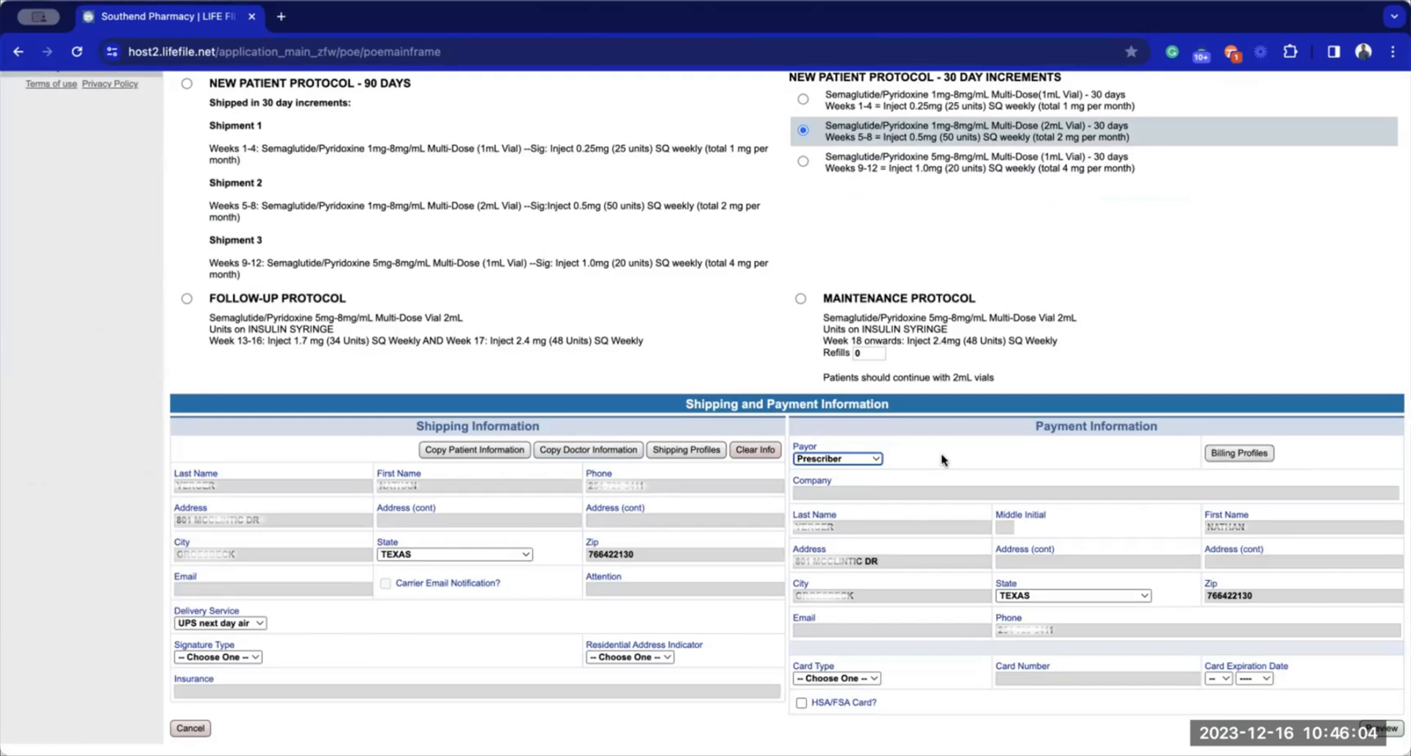
left_click(1237, 453)
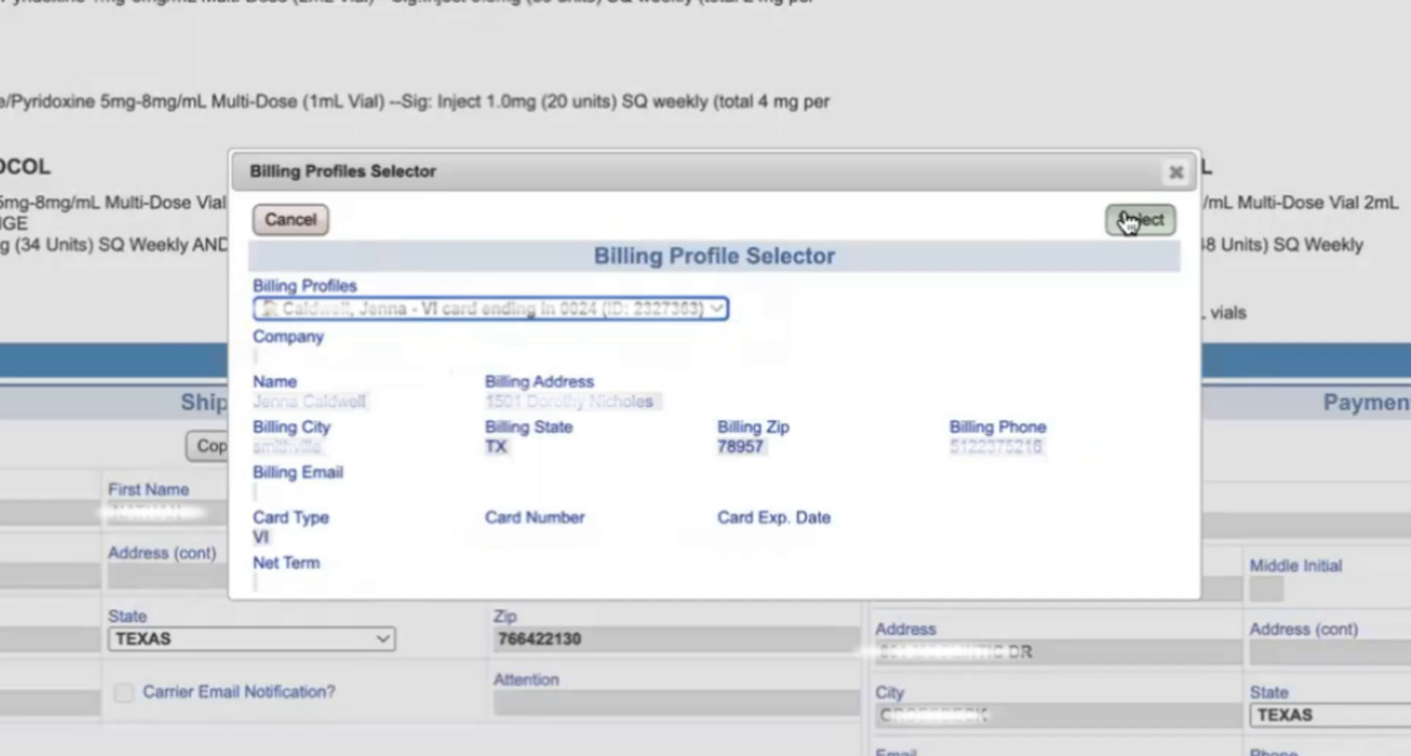
left_click(1140, 219)
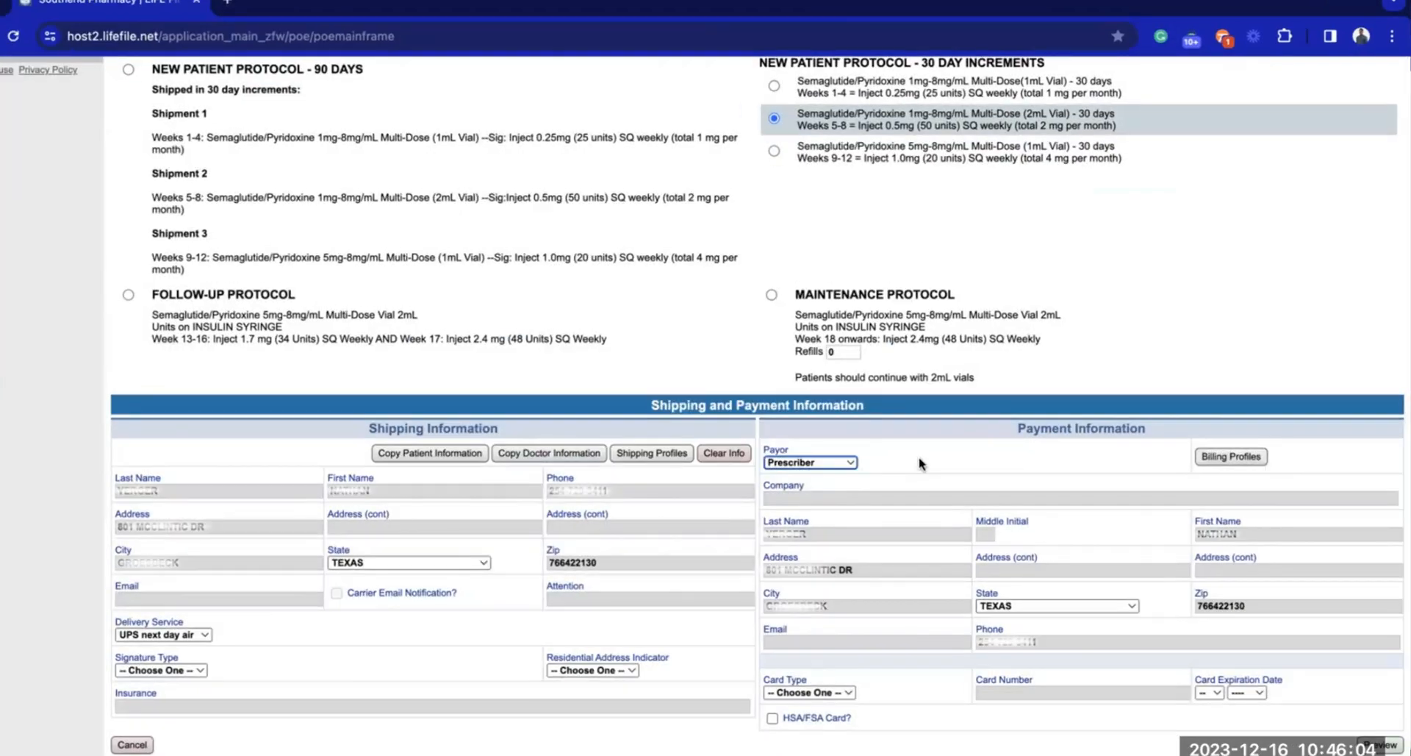